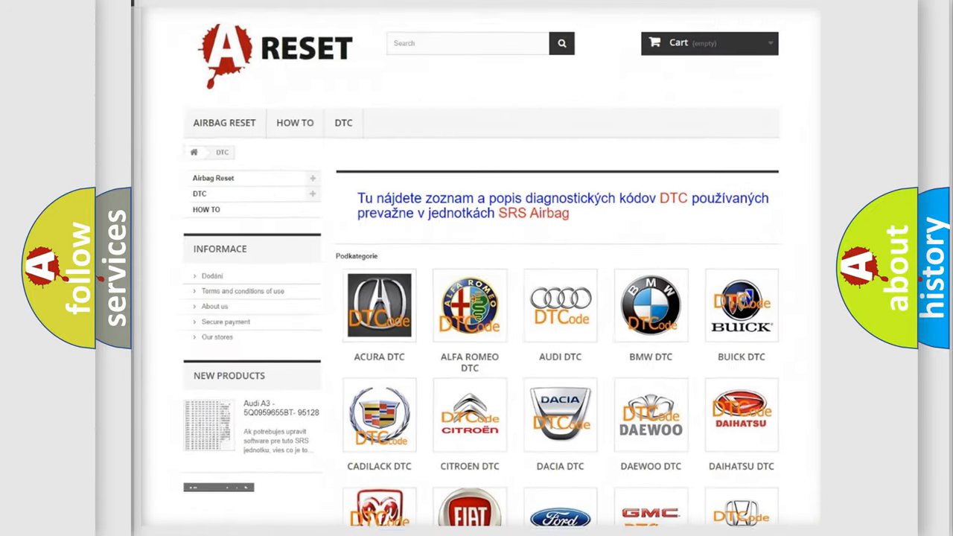
scroll(down, 3)
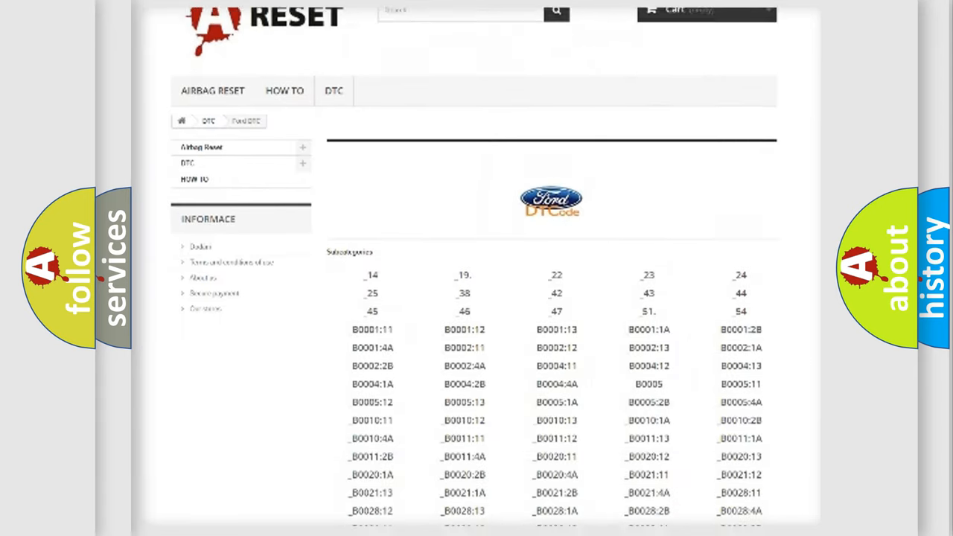
scroll(down, 3)
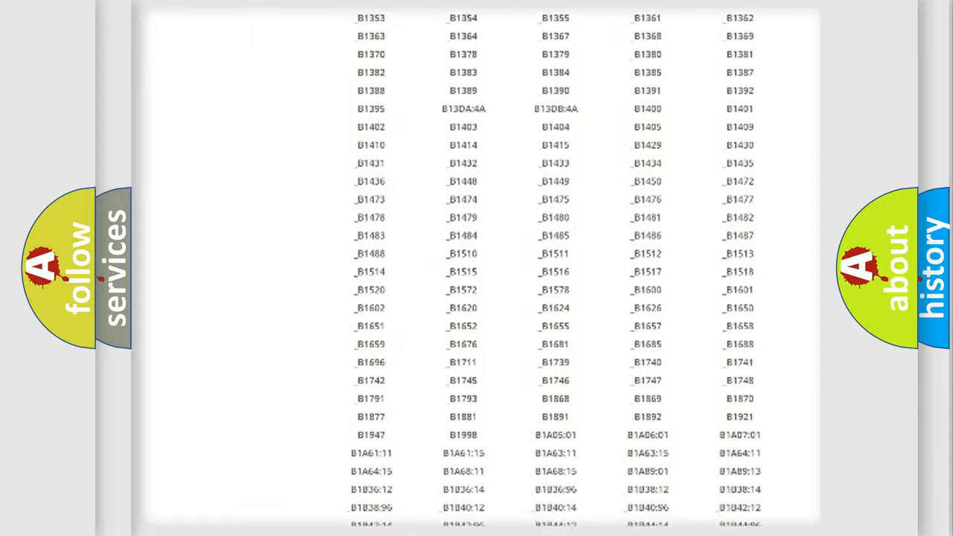